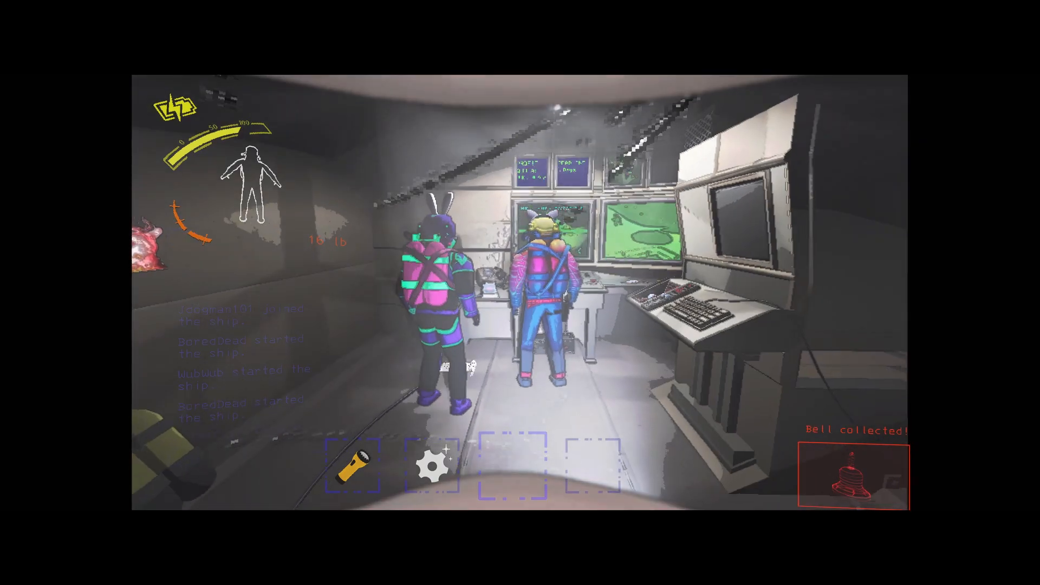
{"action": "mouse_move", "coordinate": [520, 292]}
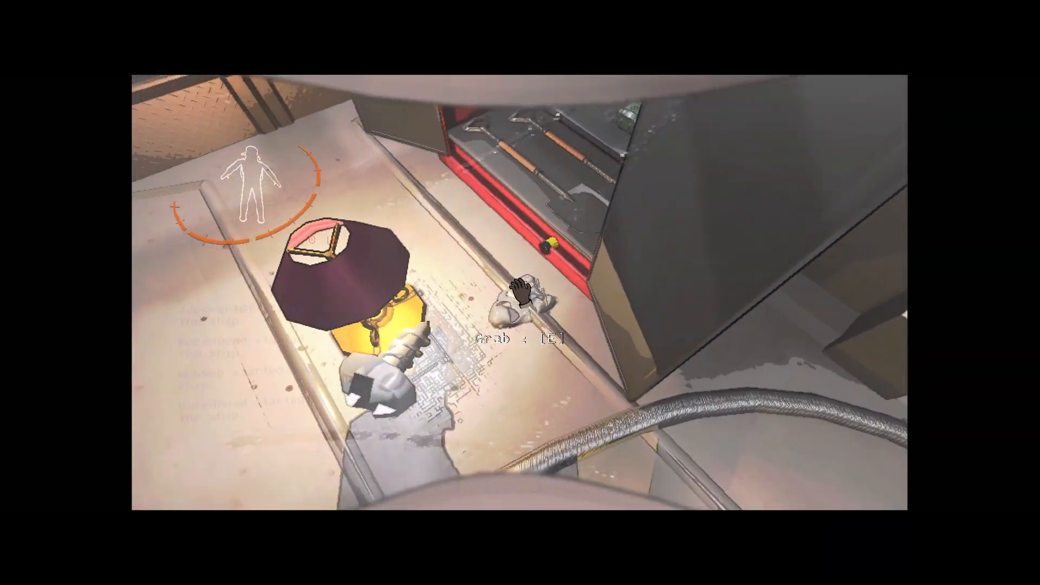
{"action": "key", "text": "e"}
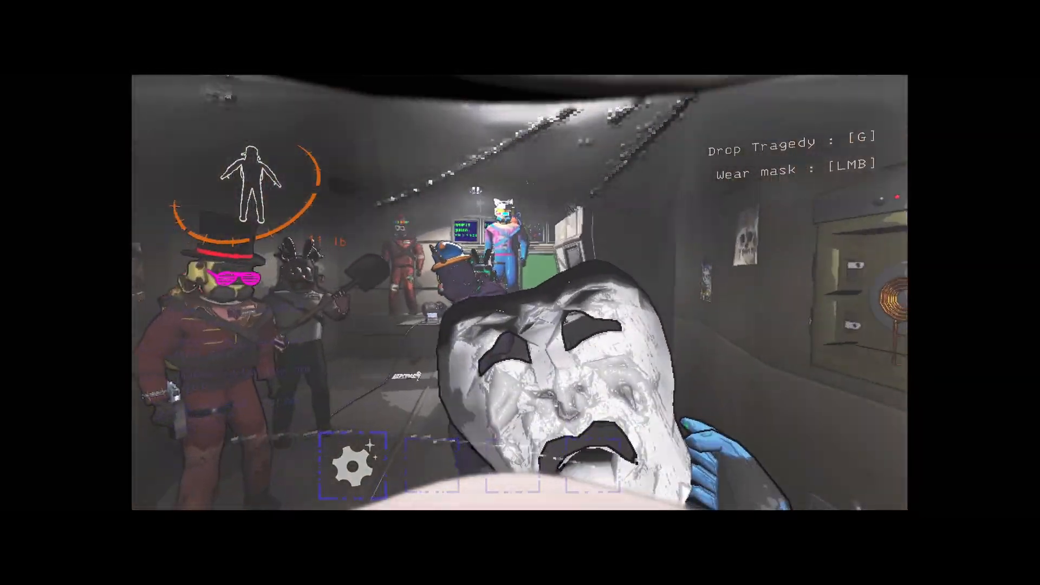